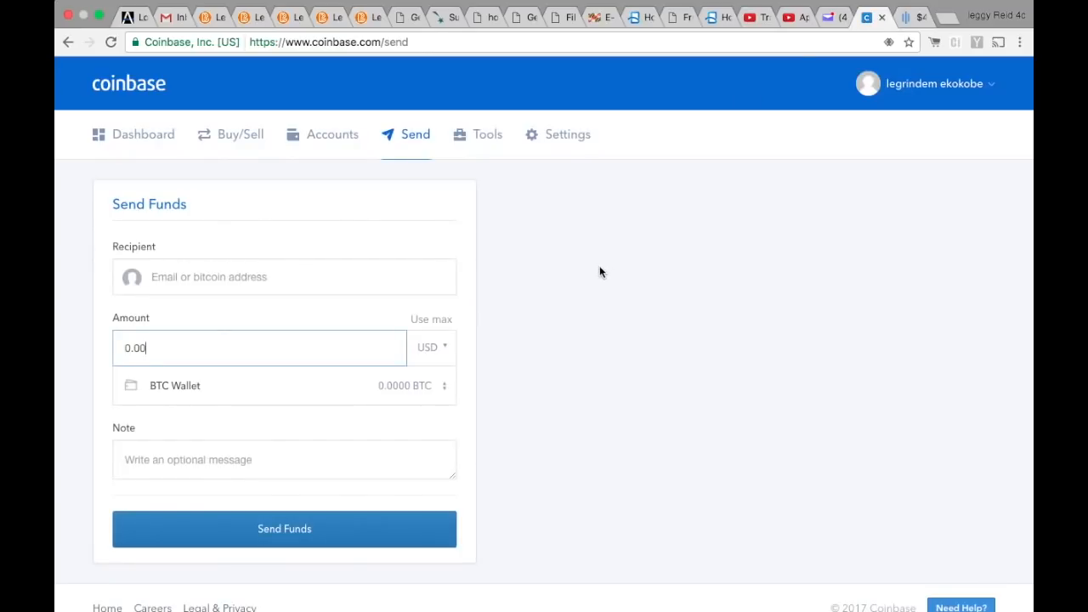
mouse_move(203, 164)
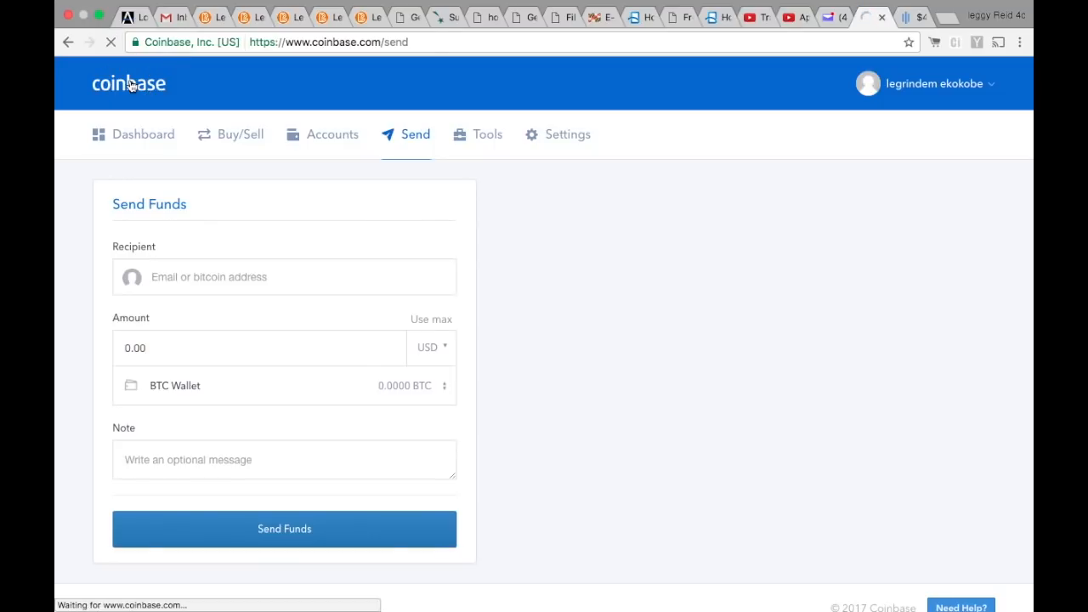
Open the Coinbase dashboard and confirm the portfolio shows US Dollars $300.00.
left_click(143, 134)
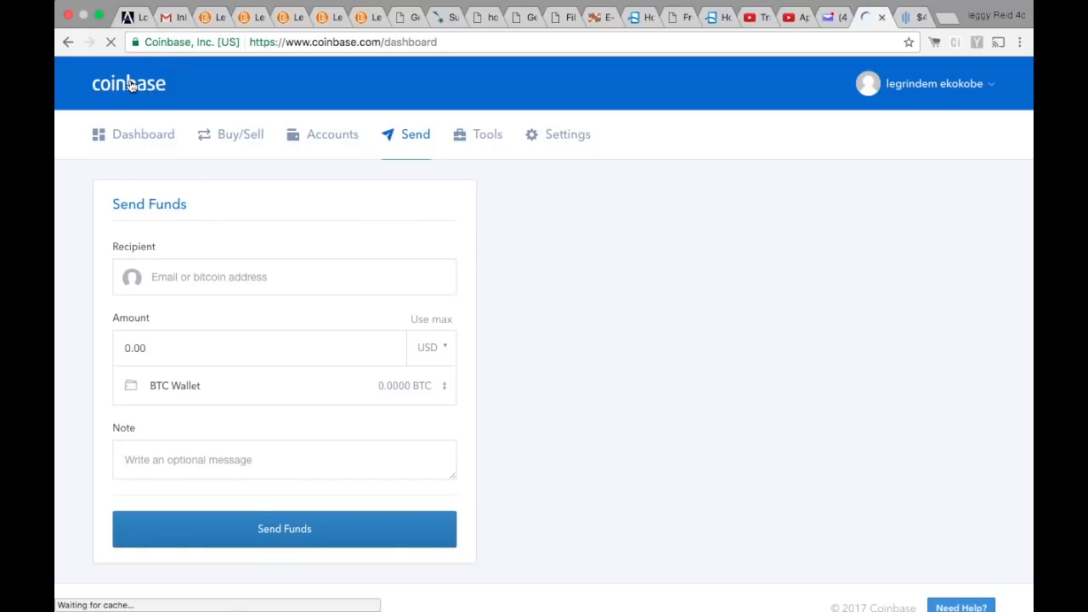
left_click(143, 134)
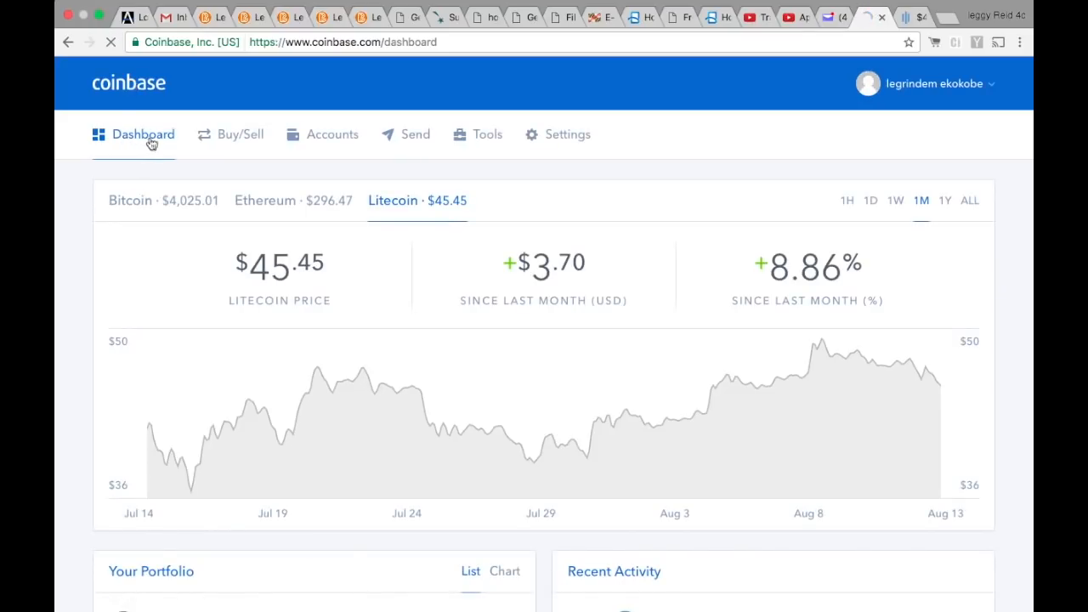
left_click(128, 83)
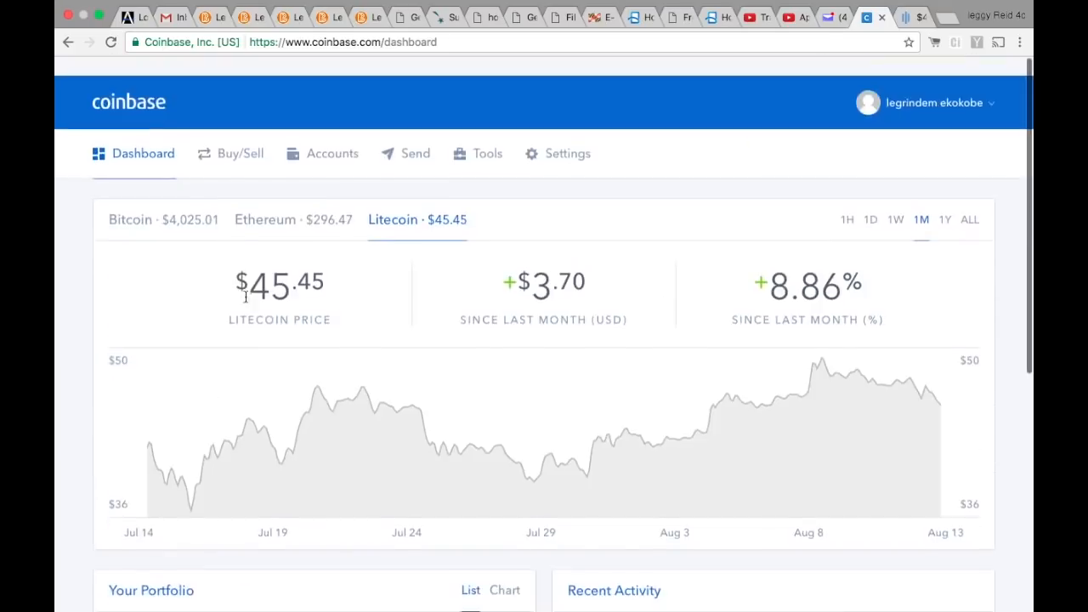
scroll("down", 3)
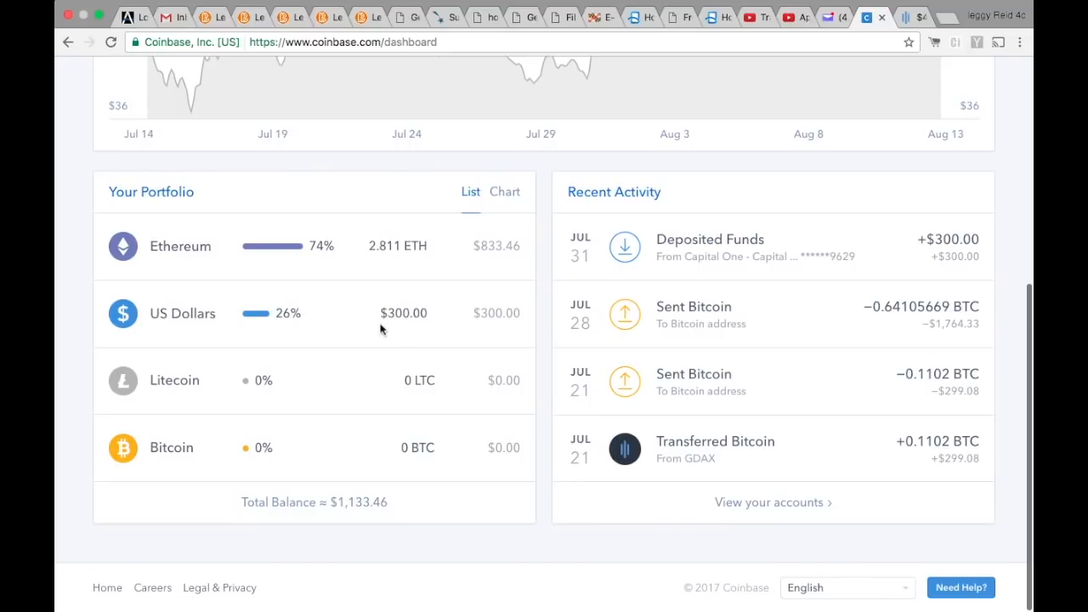
mouse_move(409, 312)
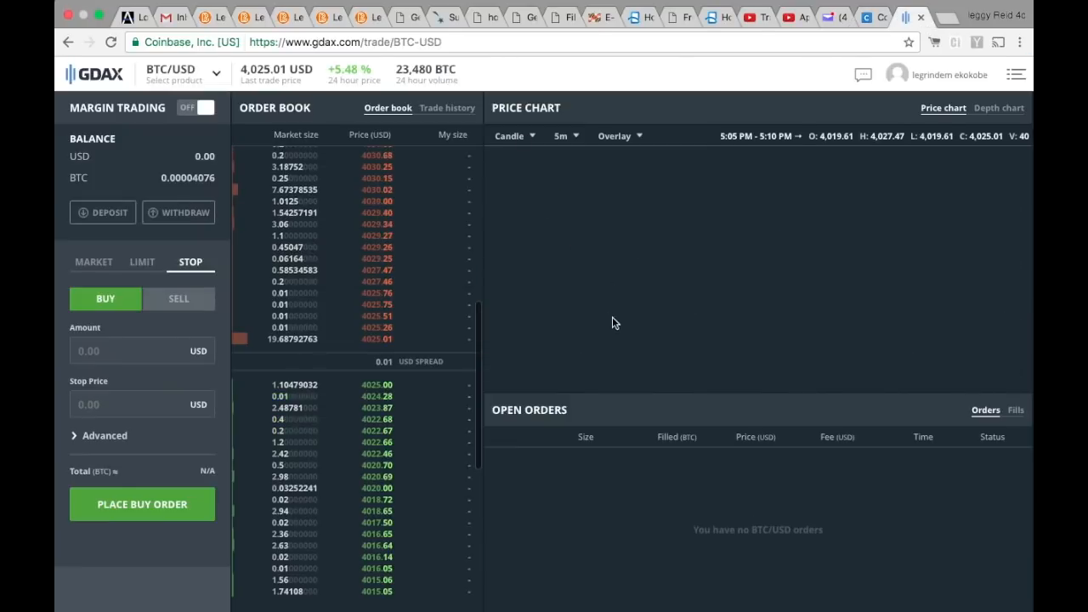
left_click(173, 74)
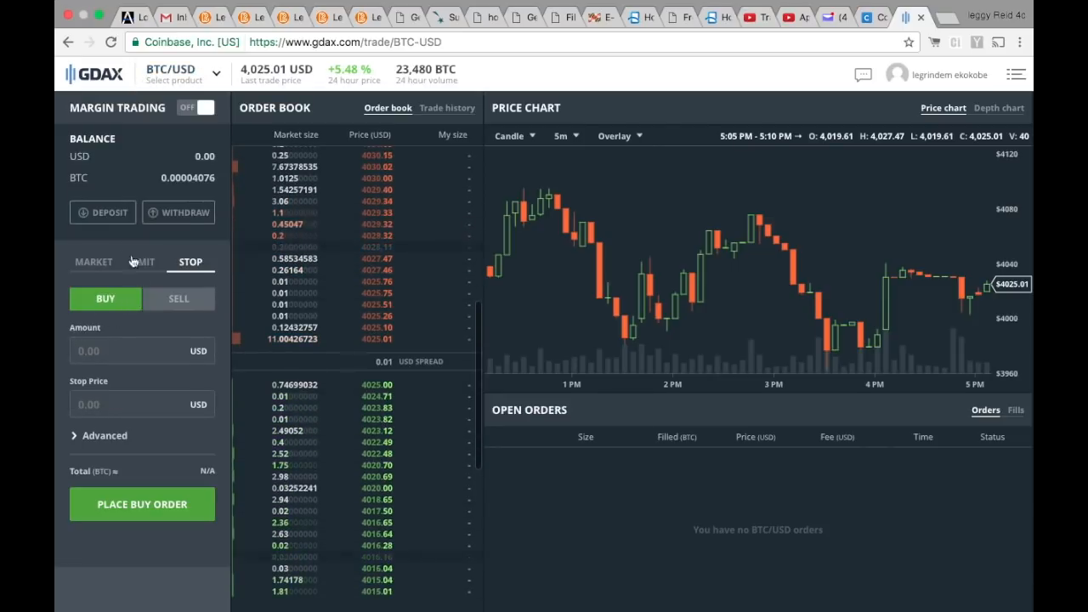
Start a GDAX deposit from the Coinbase Account tab using the 300 USD wallet.
left_click(103, 212)
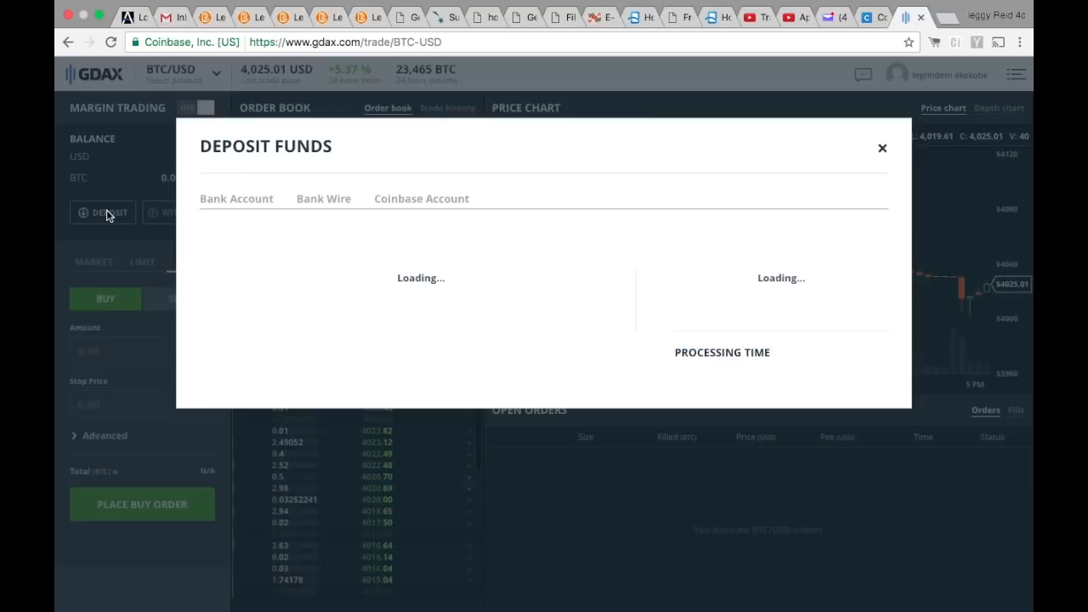
left_click(421, 198)
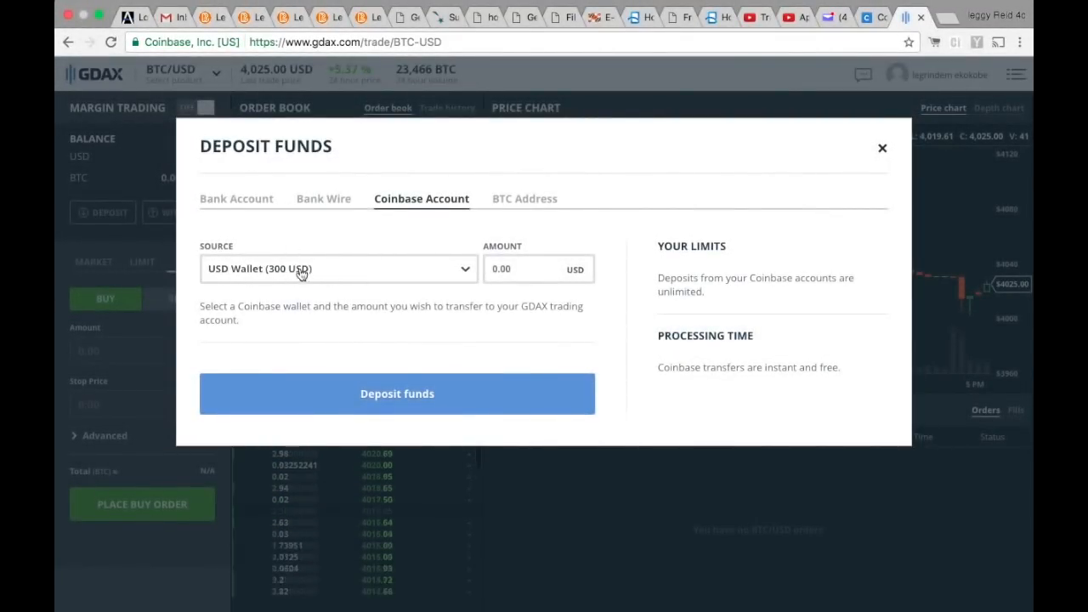
left_click(510, 268)
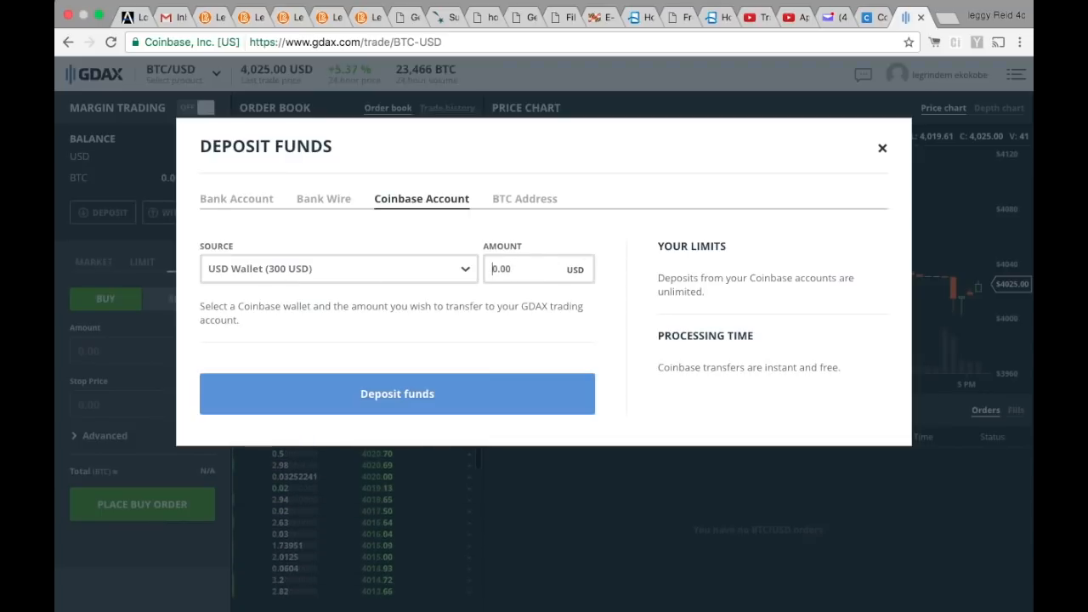
Deposit 300 USD from the Coinbase wallet and dismiss the success message.
type("300")
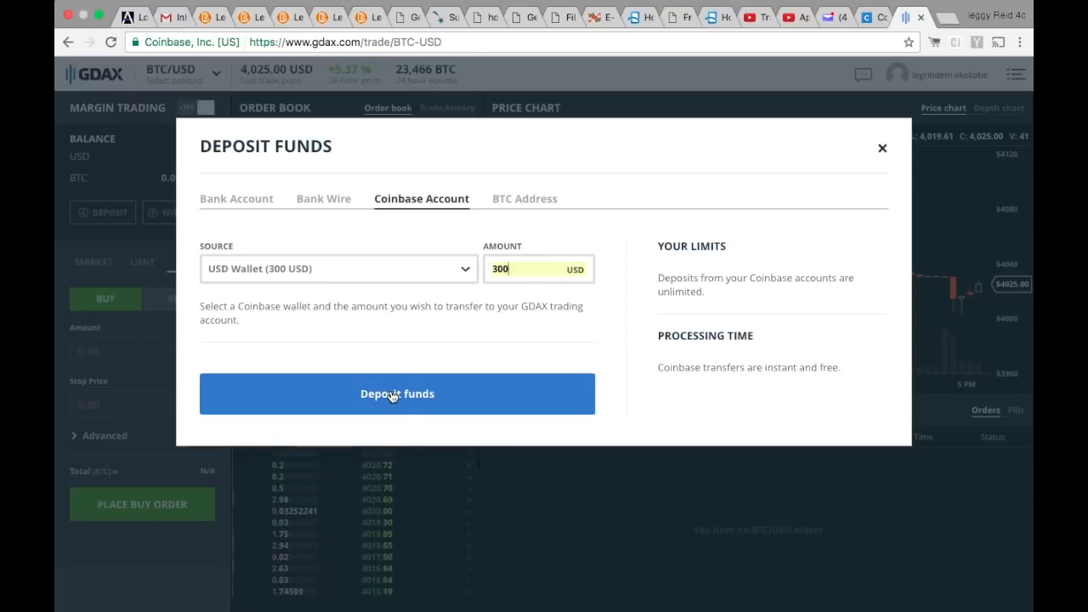
left_click(396, 393)
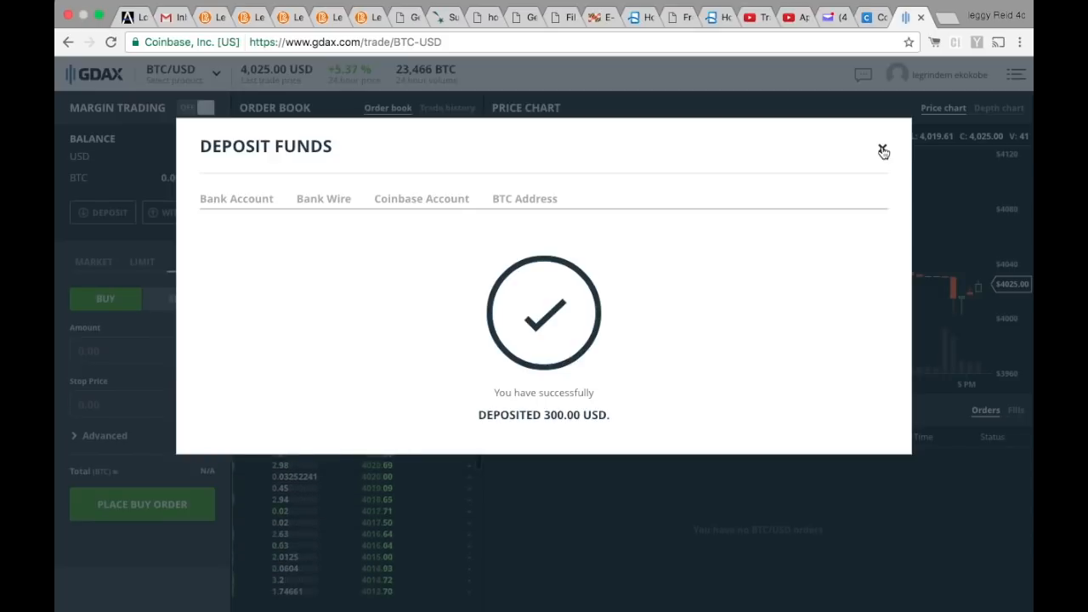
left_click(882, 151)
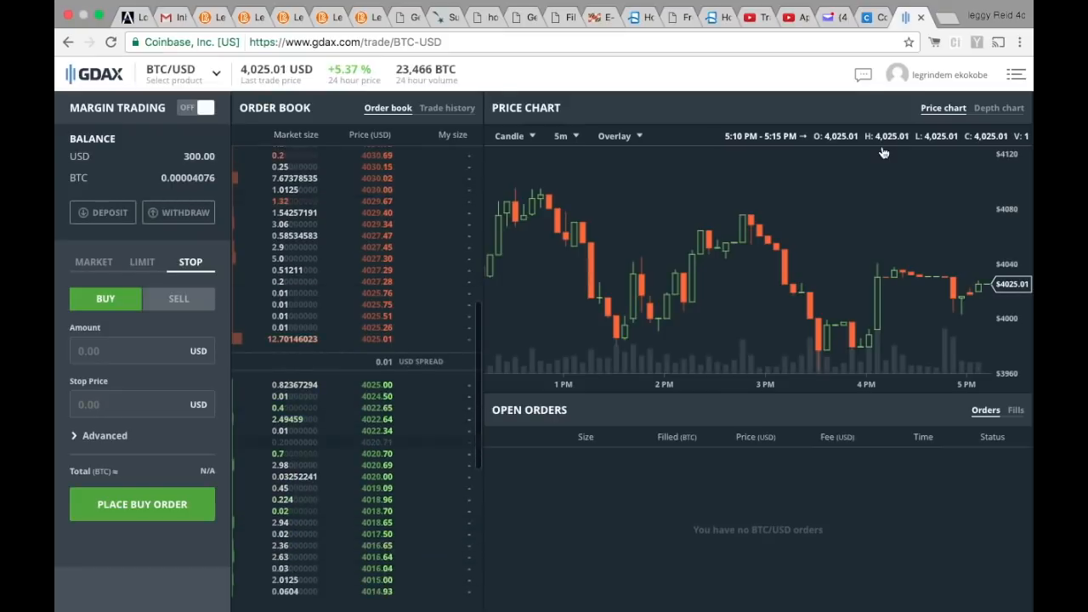